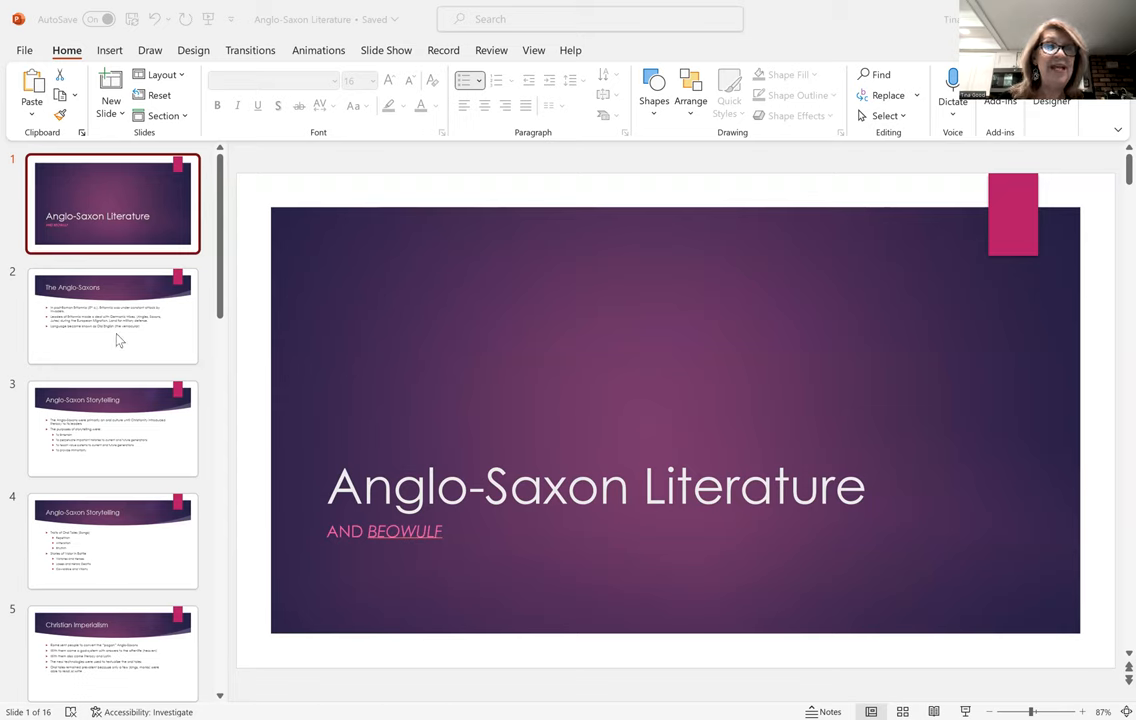
# Show slide 2, 'The Anglo-Saxons', with its three bullet points.
pyautogui.click(112, 316)
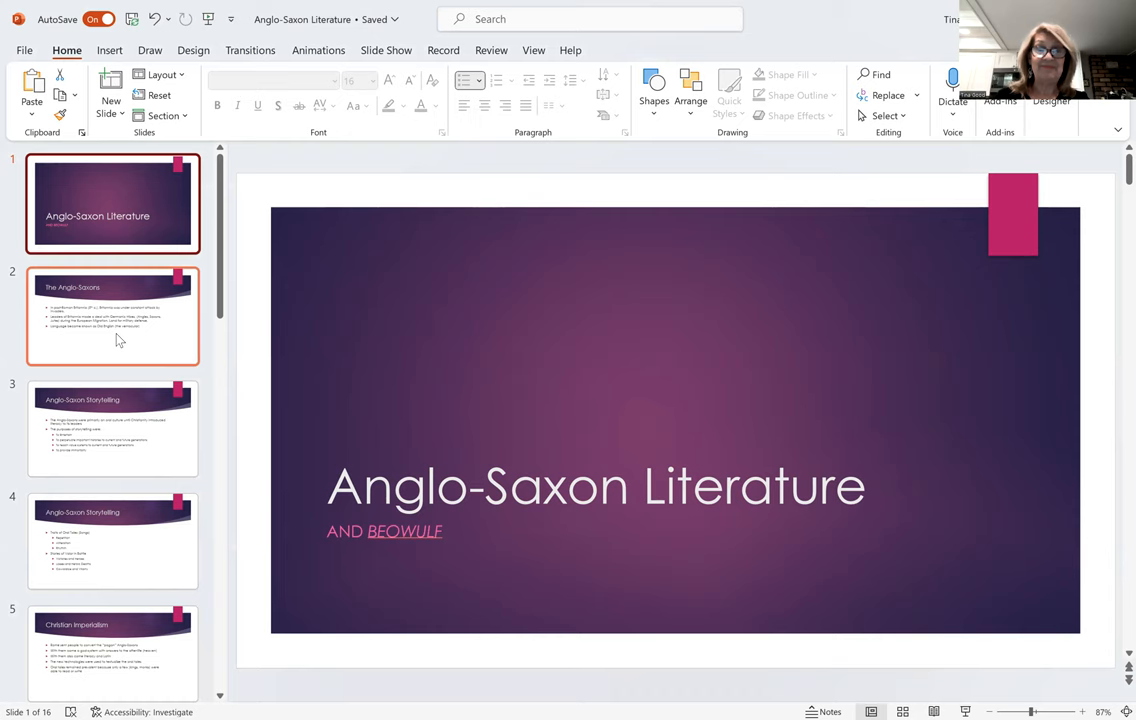
pyautogui.click(112, 316)
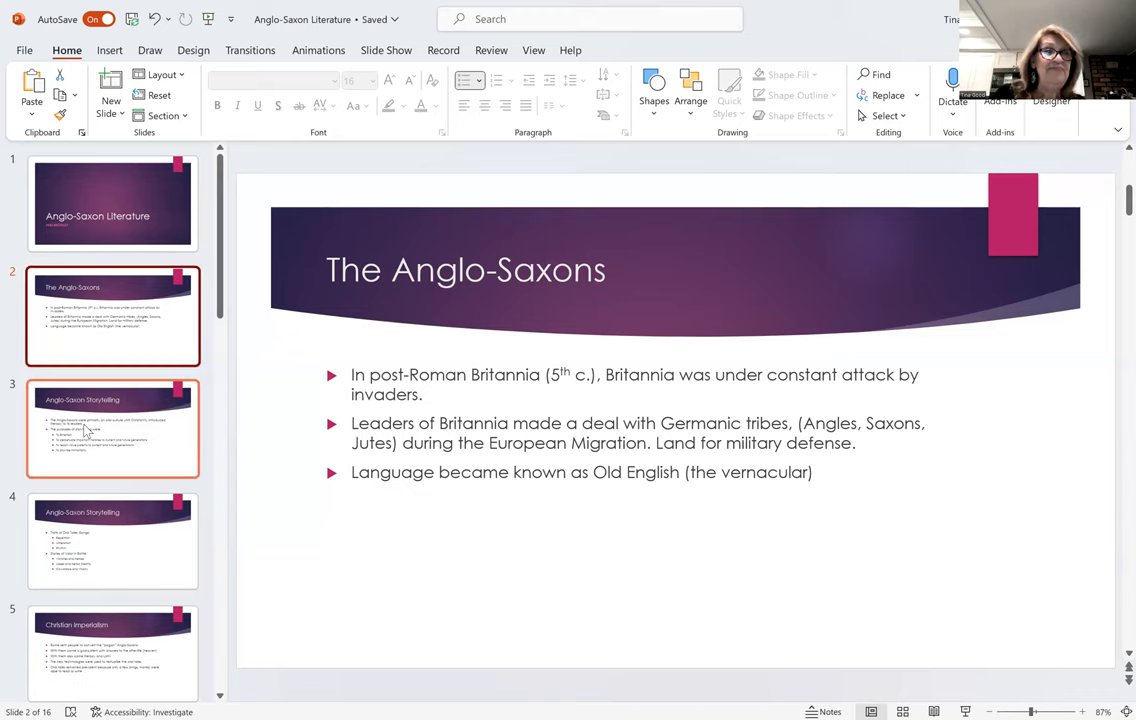
# Show slide 3, 'Anglo-Saxon Storytelling', on the purposes of storytelling.
pyautogui.click(112, 428)
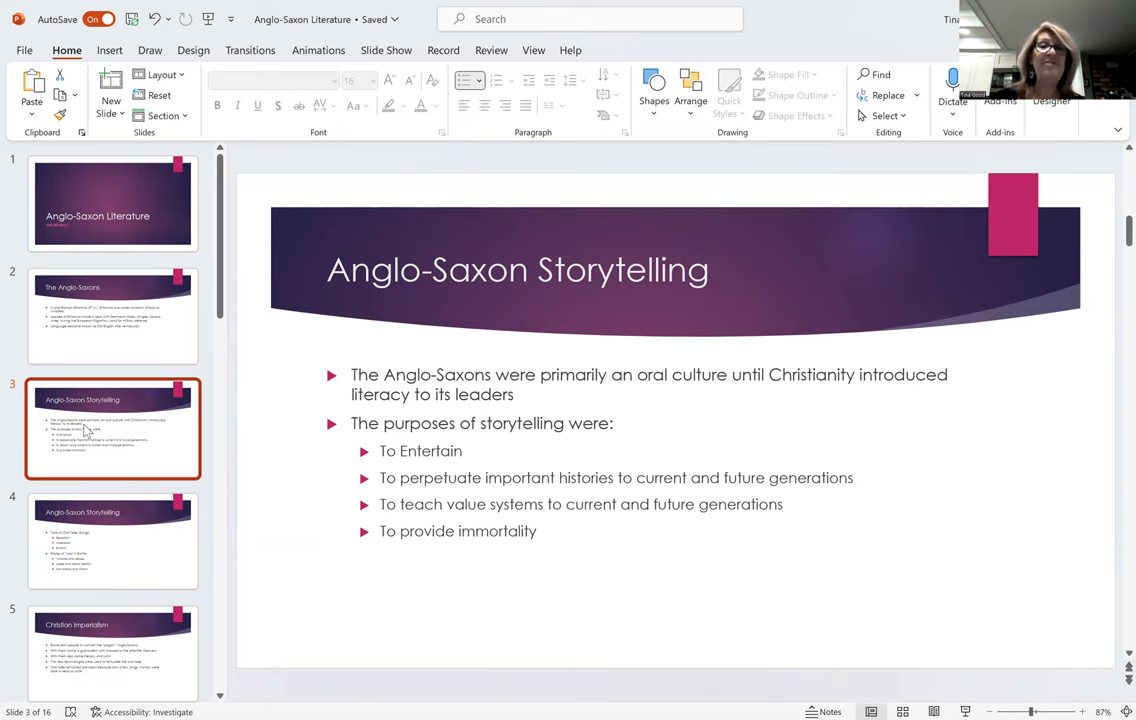
pyautogui.moveTo(130, 556)
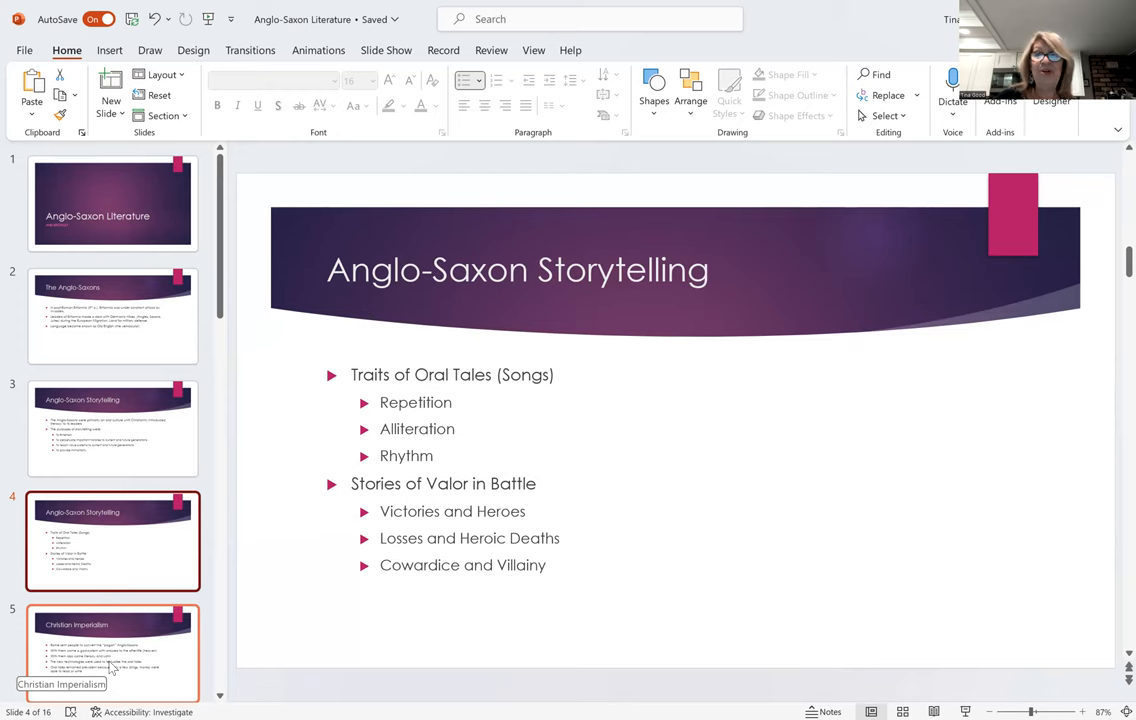
# Advance to slide 4 on oral-tale traits and stories of valor.
pyautogui.scroll(-3)
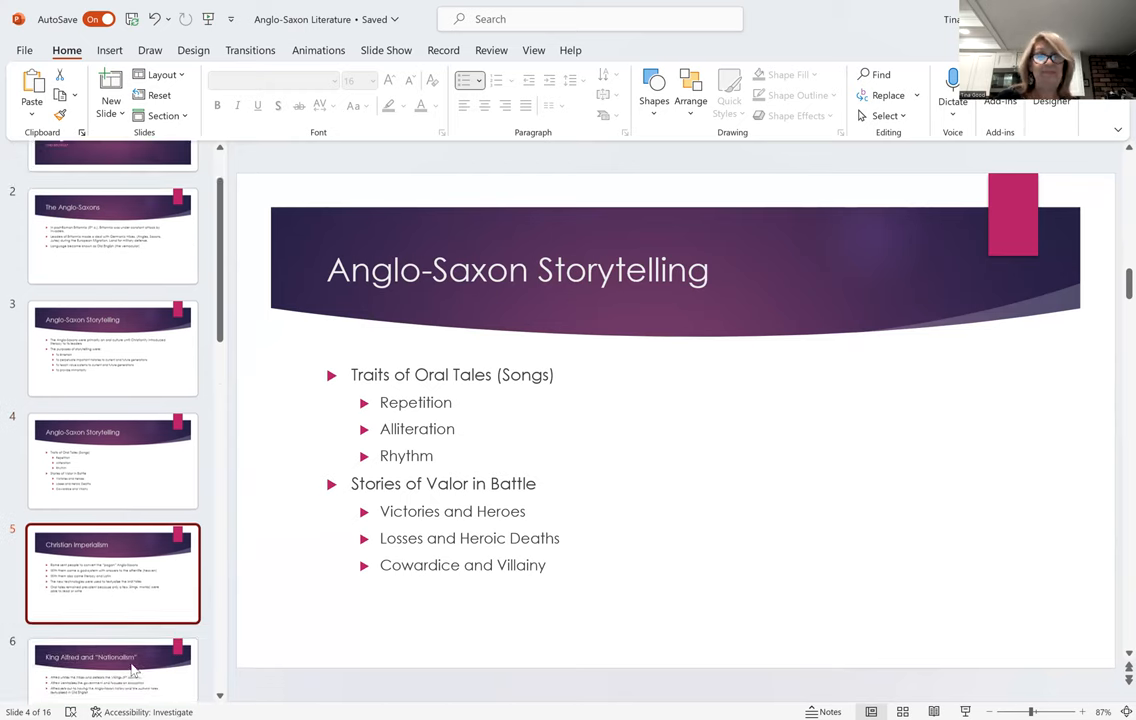
# Show slide 5, 'Christian Imperialism', then continue toward the Beowulf slides.
pyautogui.click(112, 572)
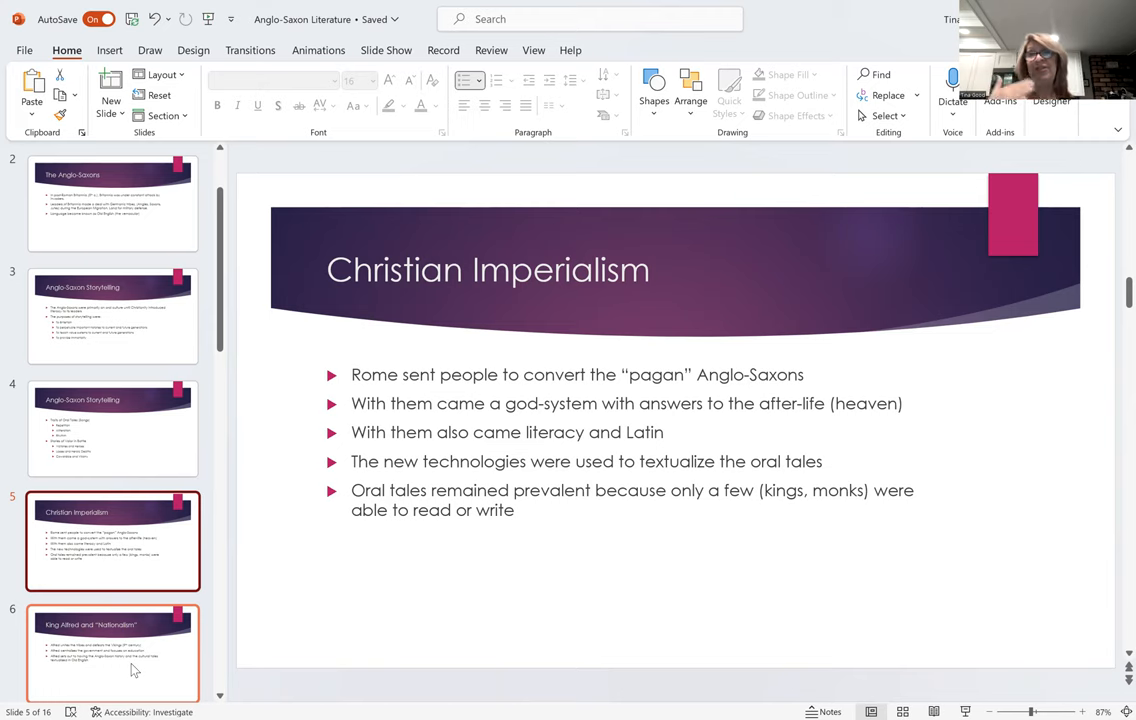
pyautogui.moveTo(178, 692)
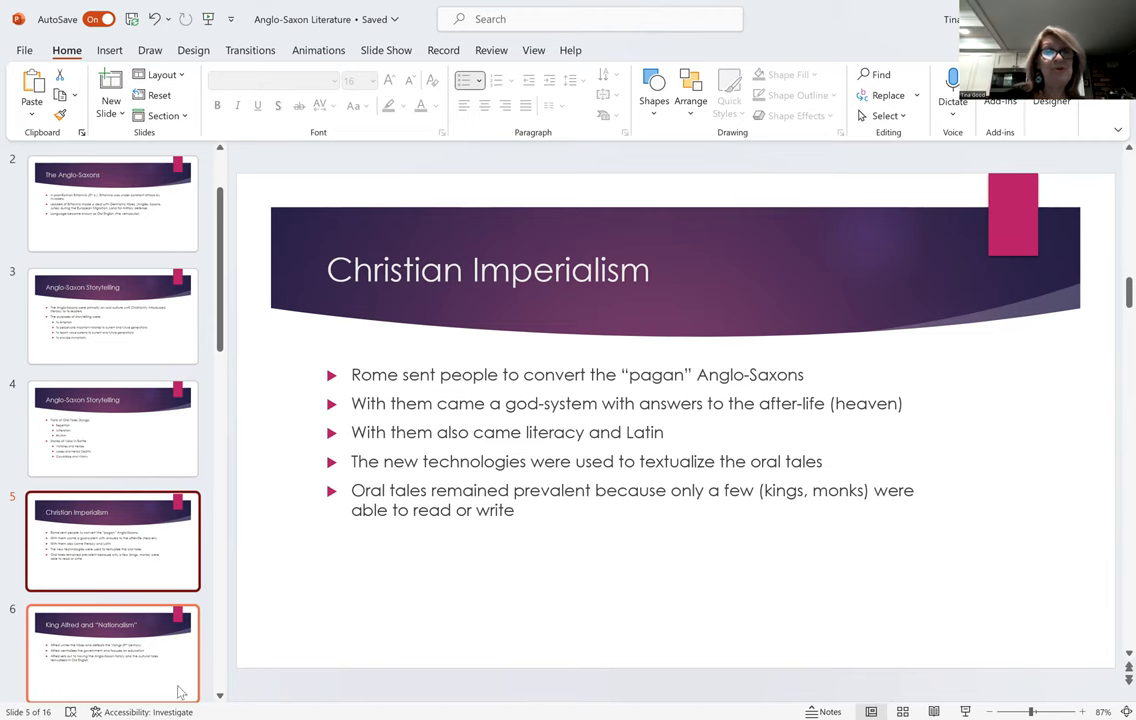
pyautogui.scroll(-3)
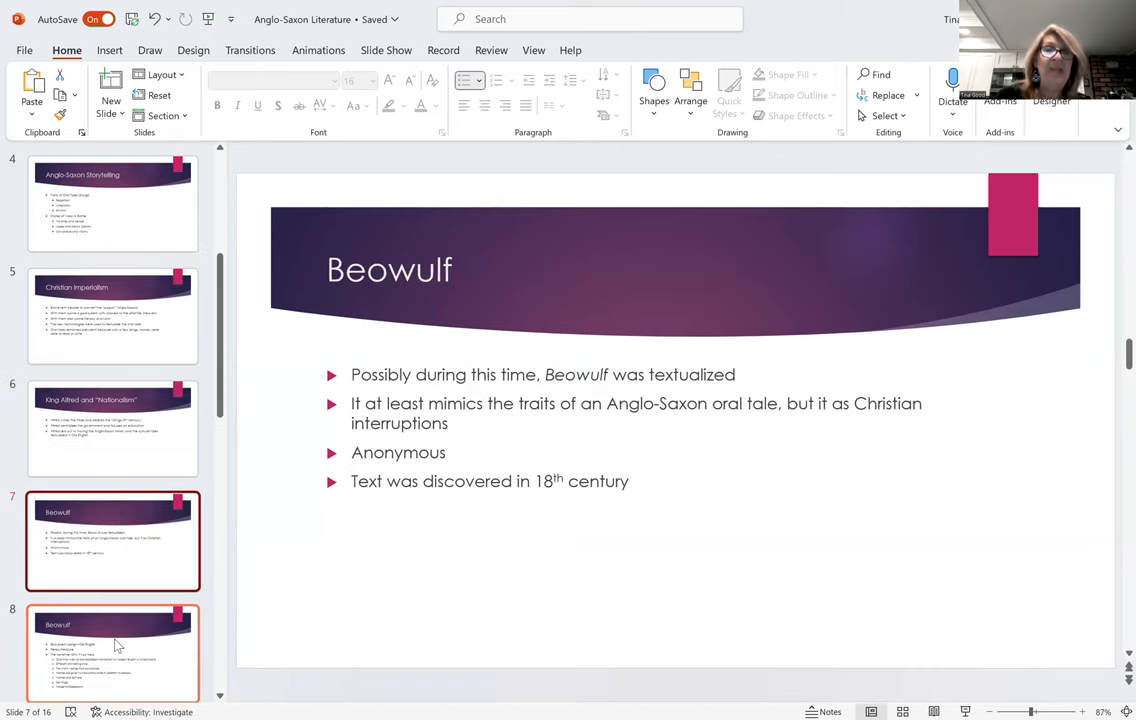
pyautogui.moveTo(668, 584)
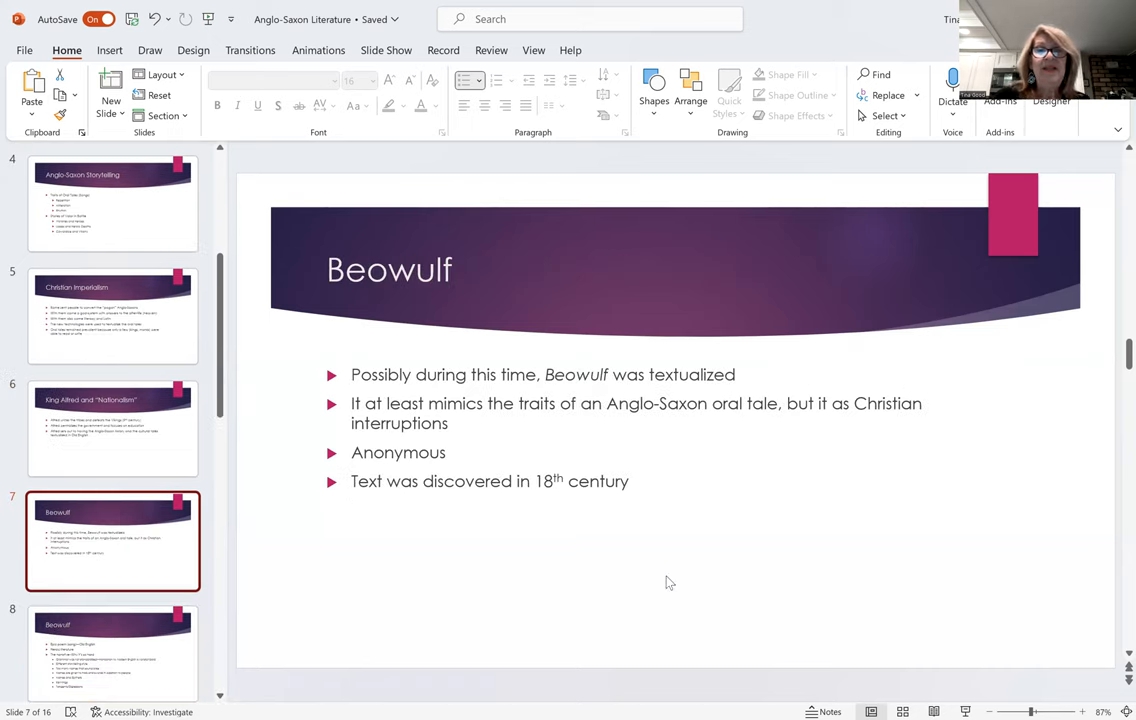
pyautogui.moveTo(752, 590)
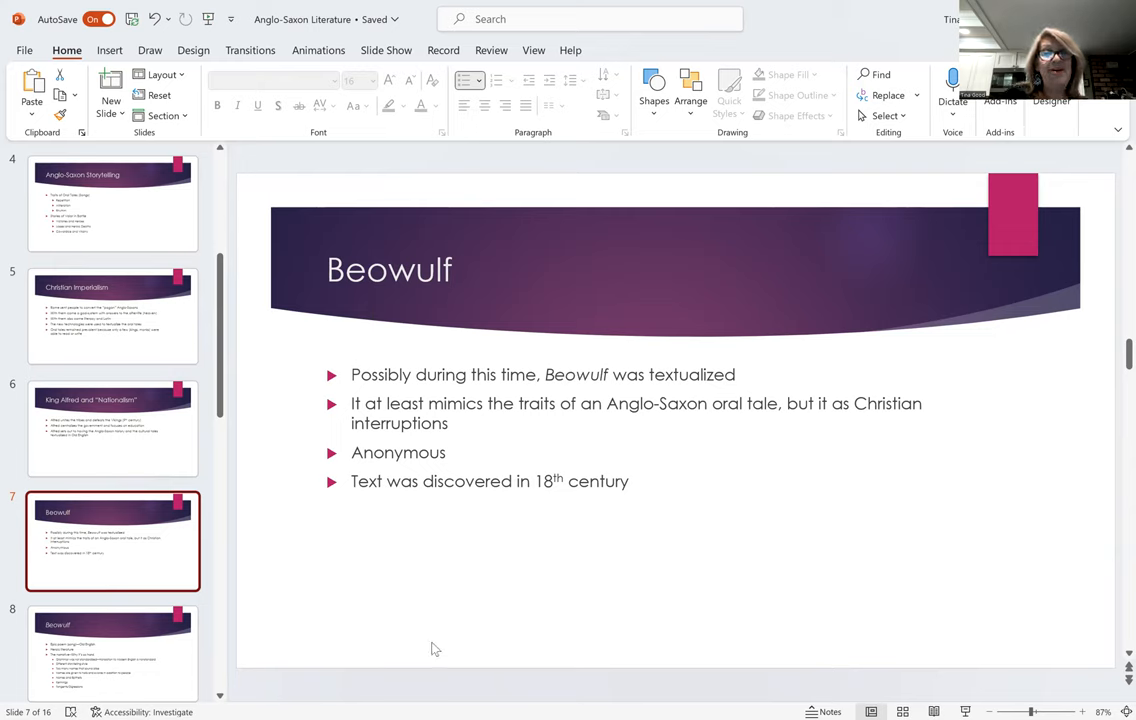
pyautogui.moveTo(244, 682)
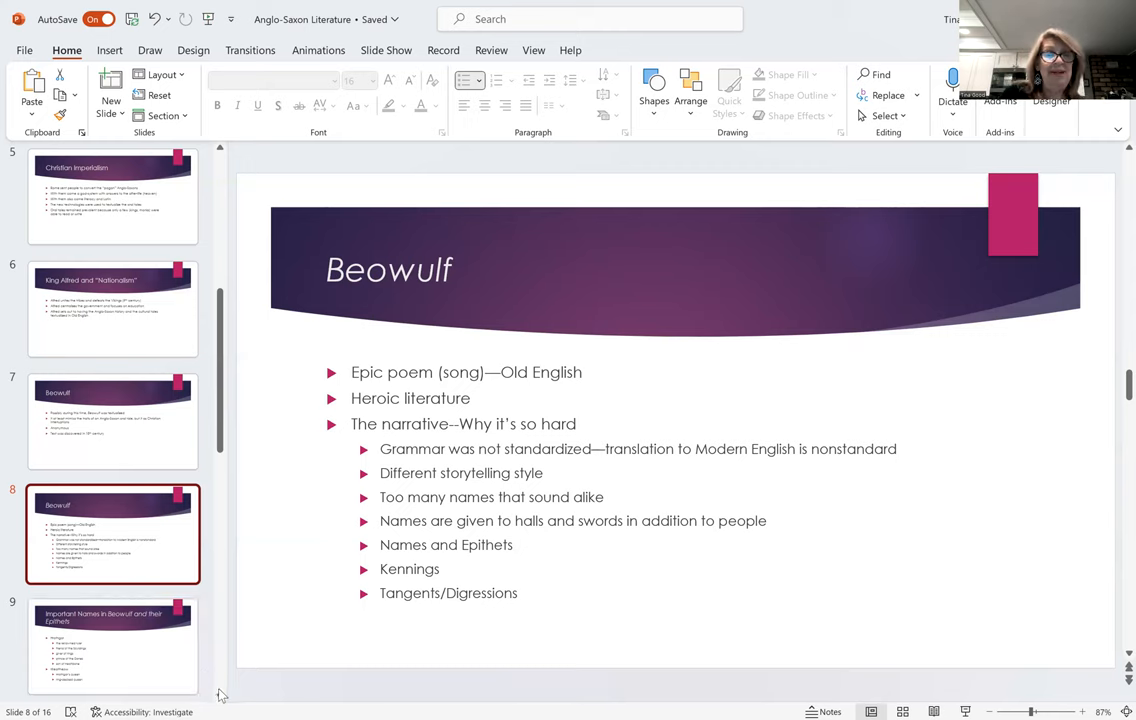
# Advance to slide 9, 'Important Names in Beowulf and their Epithets'.
pyautogui.scroll(-3)
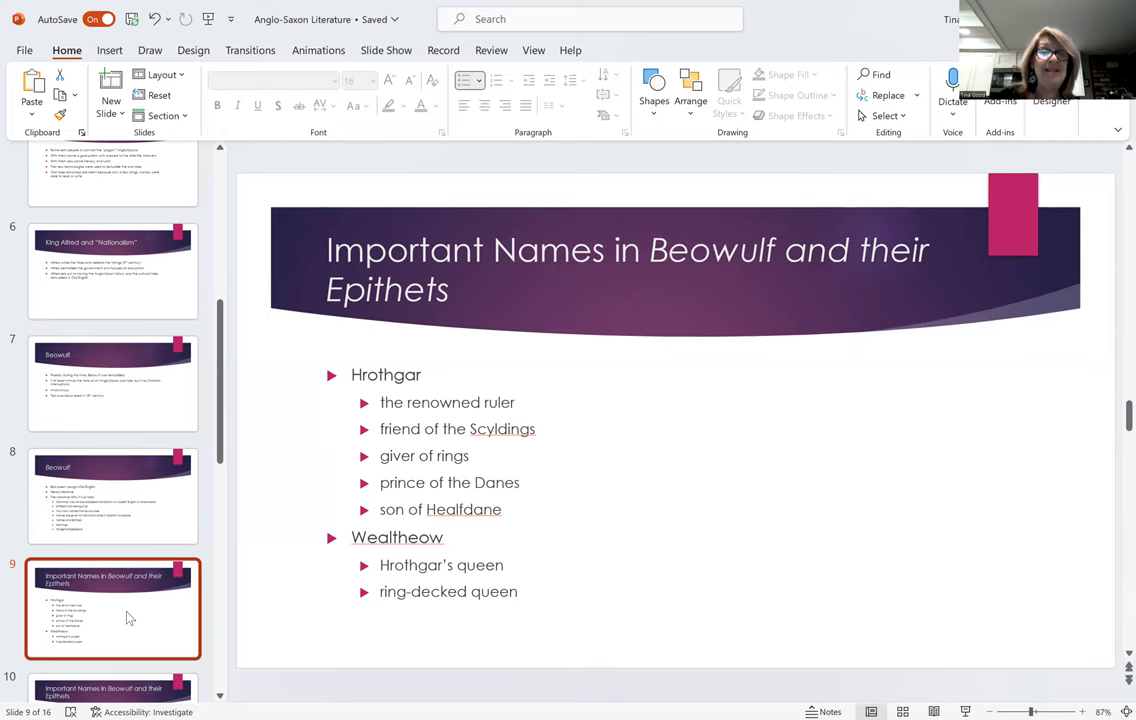
pyautogui.moveTo(222, 696)
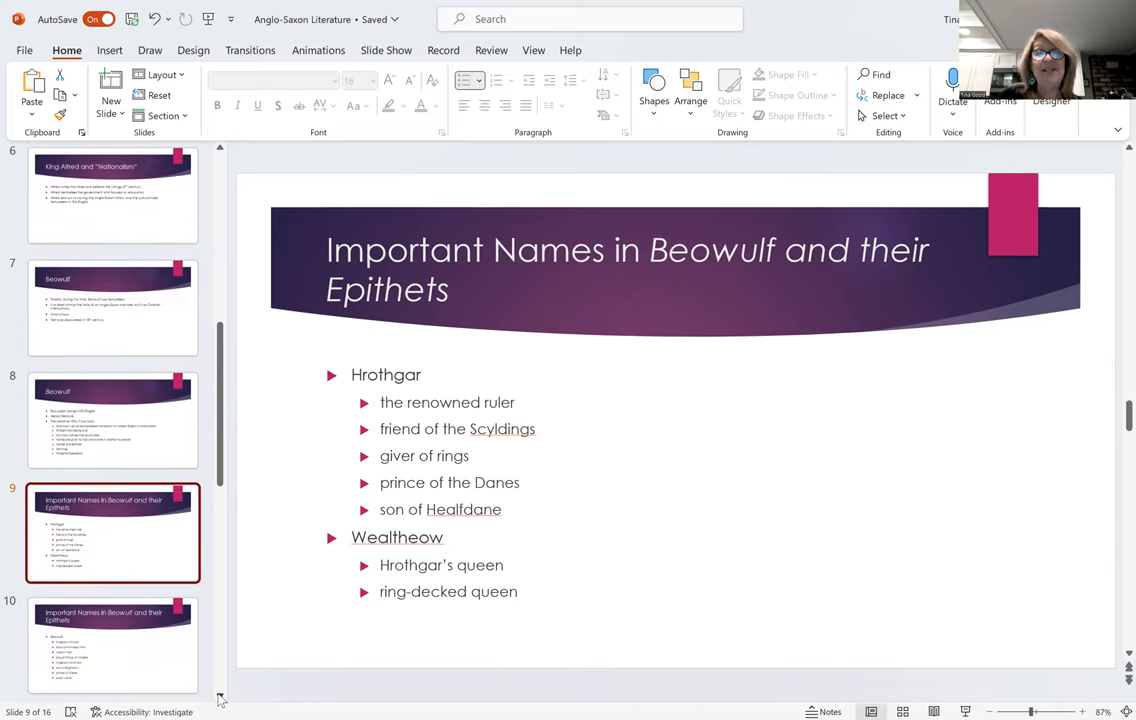
# Show slide 10 listing Beowulf's epithets such as Hygelac's thane.
pyautogui.scroll(-3)
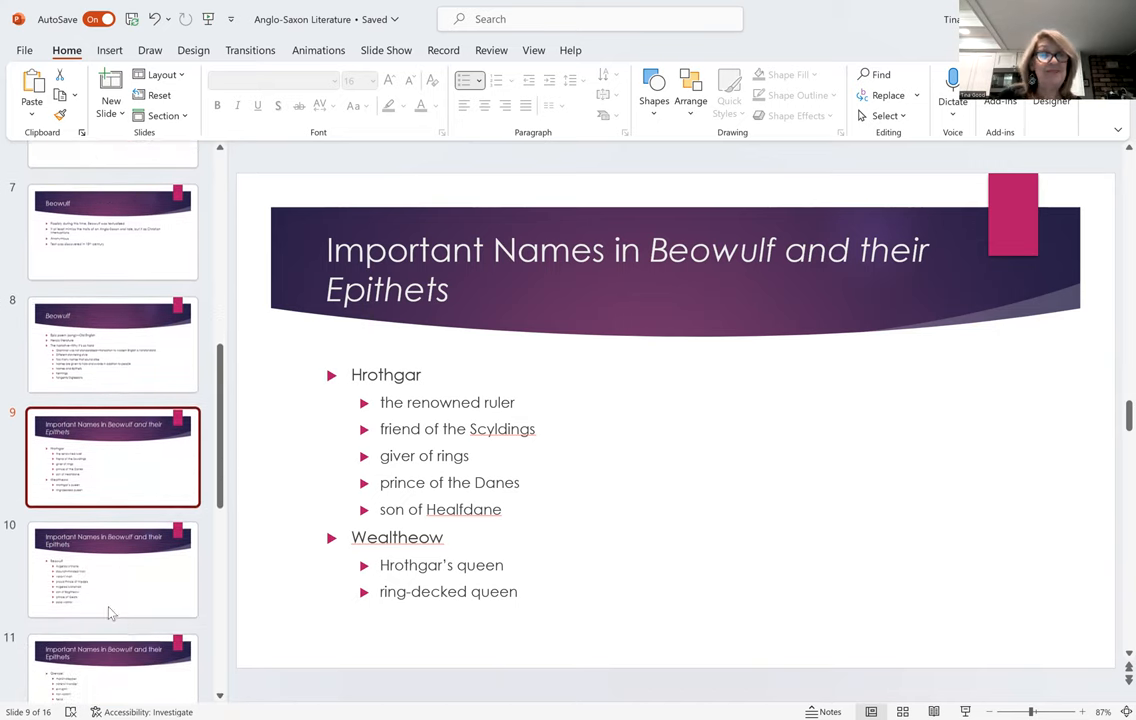
pyautogui.click(112, 568)
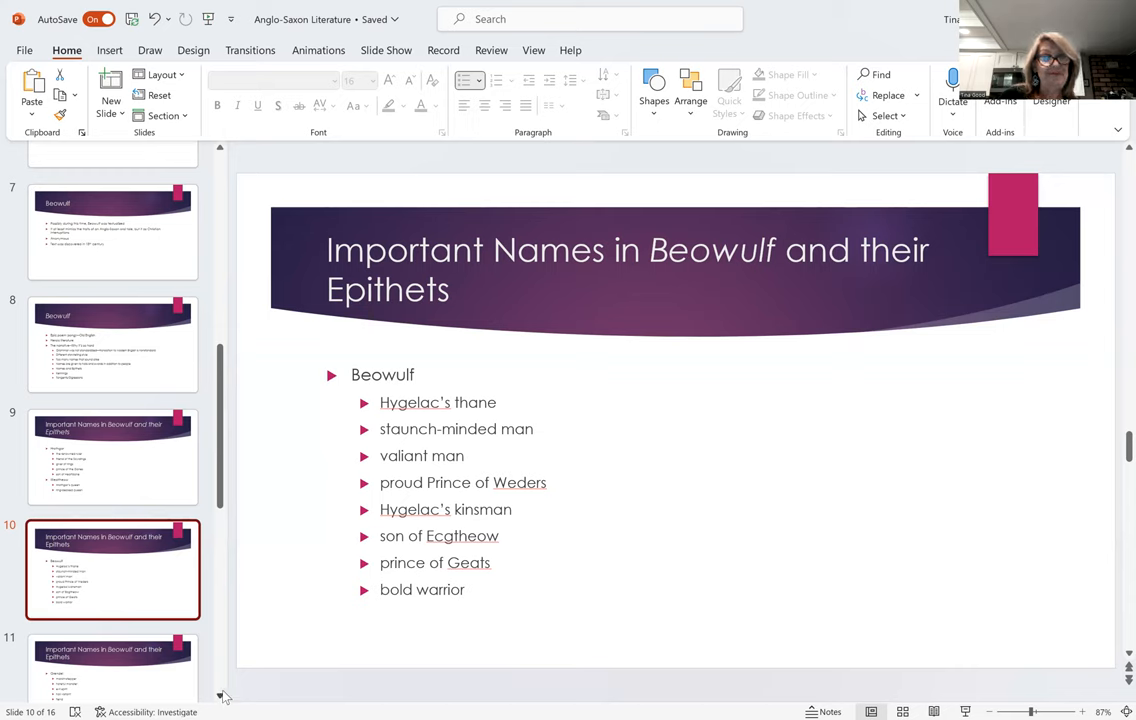
# Show slide 11 listing Grendel's epithets such as march-stepper.
pyautogui.click(112, 644)
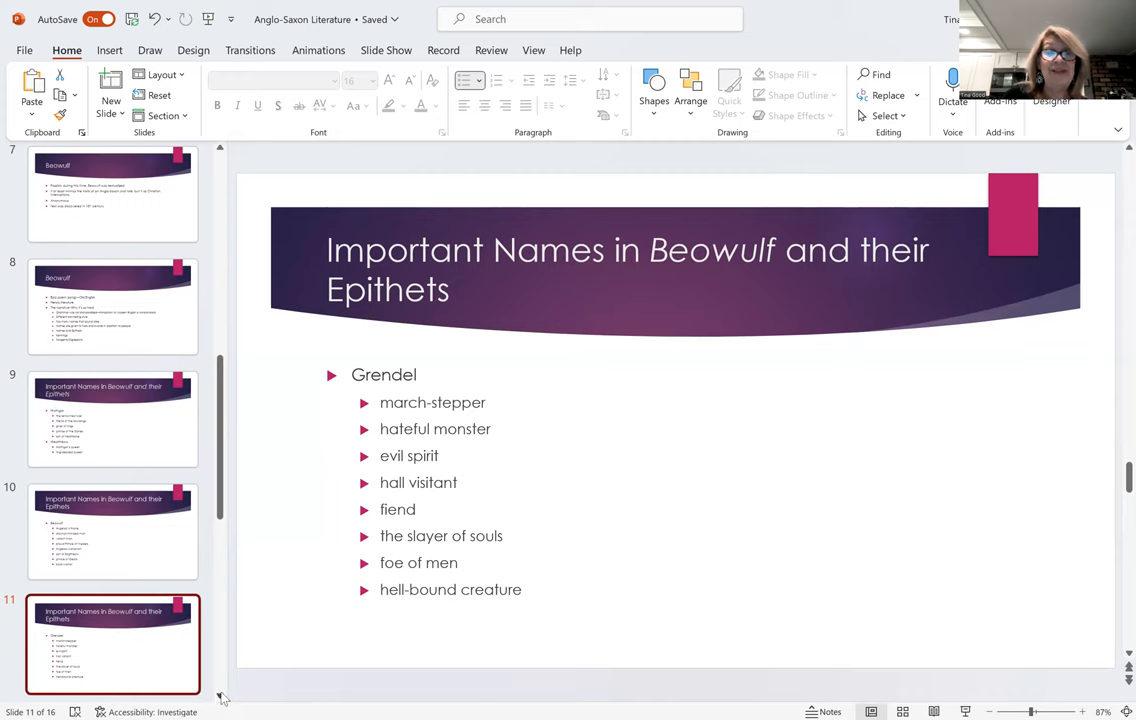
pyautogui.scroll(-3)
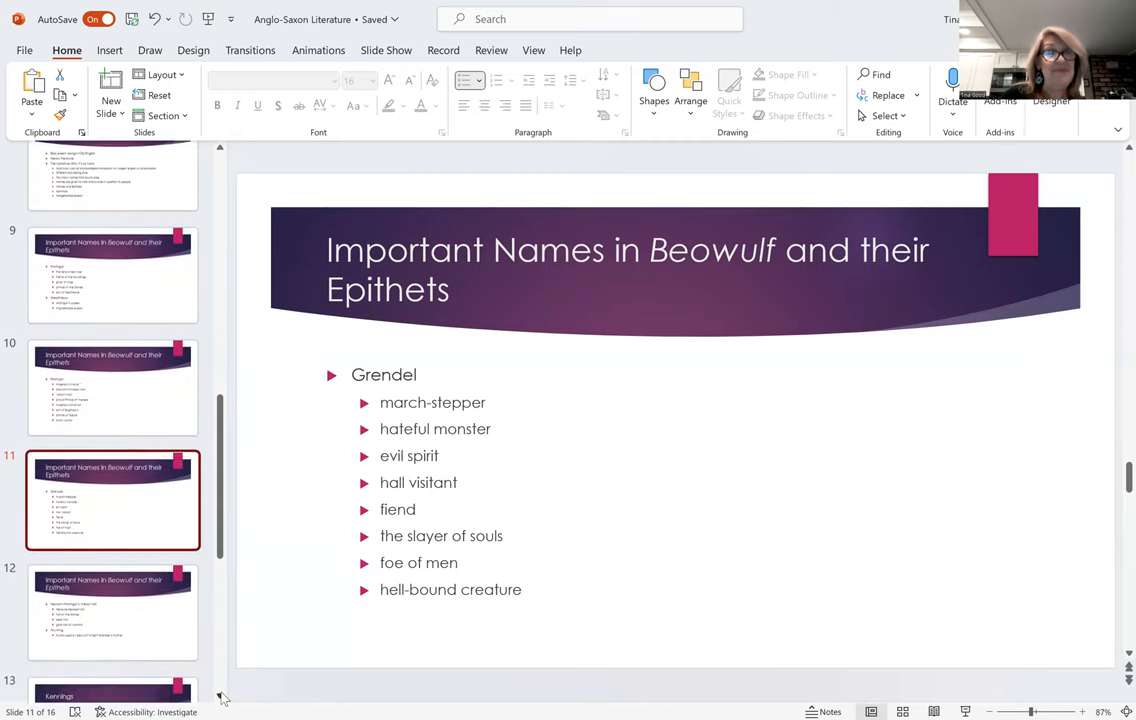
# Show slide 12 on Heorot the mead hall and the sword Hrunting.
pyautogui.click(112, 604)
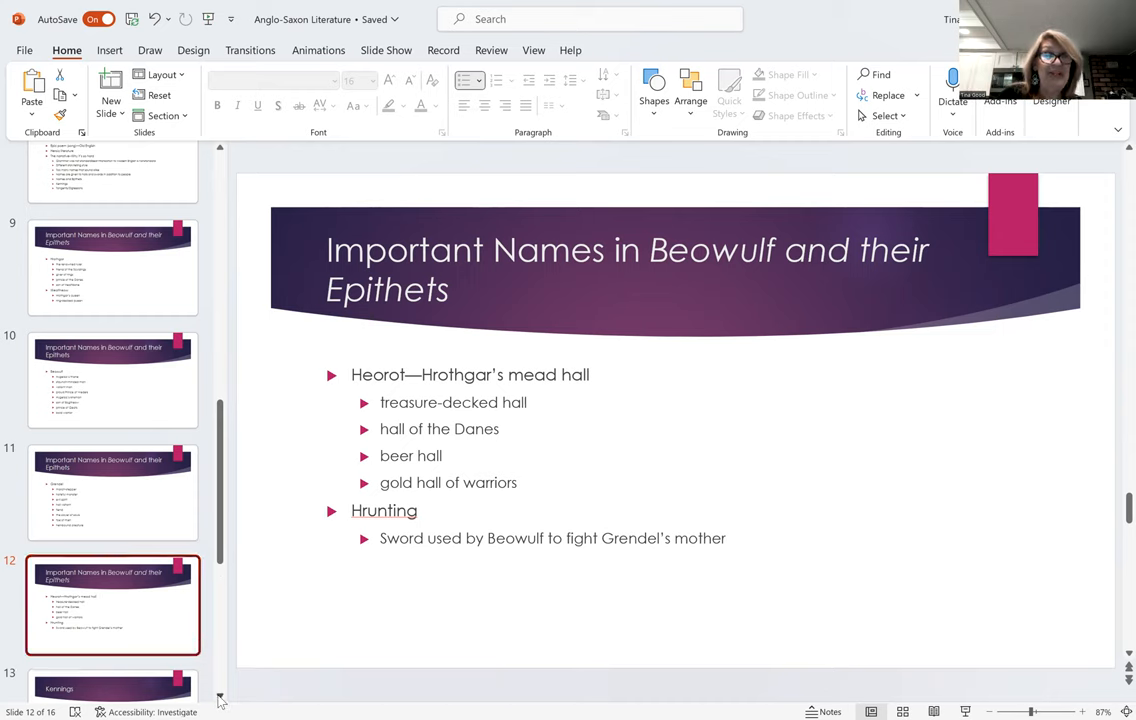
# Advance to slide 13, 'Kennings', with examples like whale road.
pyautogui.scroll(-3)
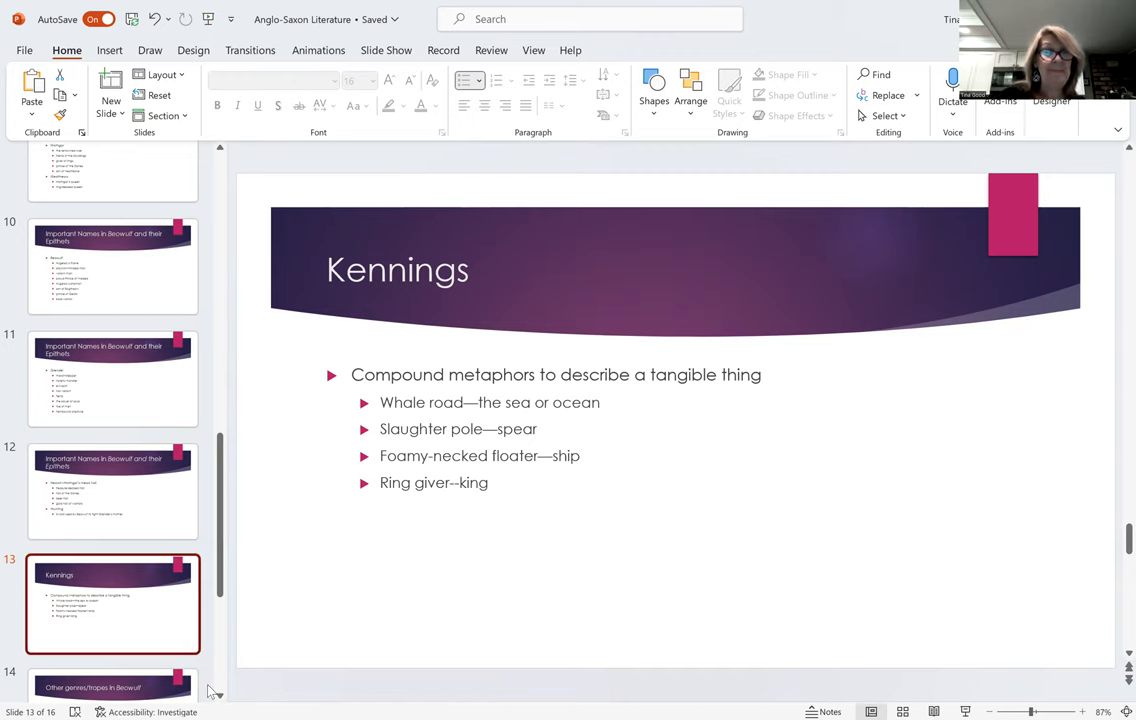
# Advance to slide 14, 'Other genres/tropes in Beowulf'.
pyautogui.scroll(-3)
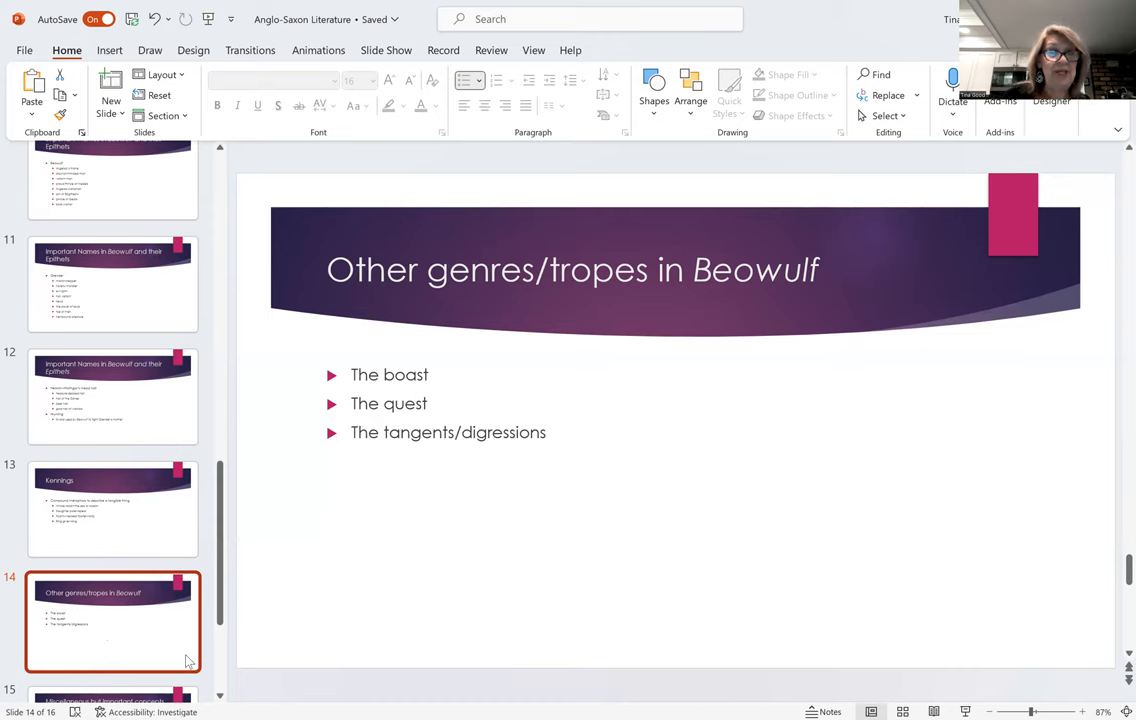
# Advance to slide 15, 'Miscellaneous but important concepts in Beowulf', in Normal view.
pyautogui.scroll(-3)
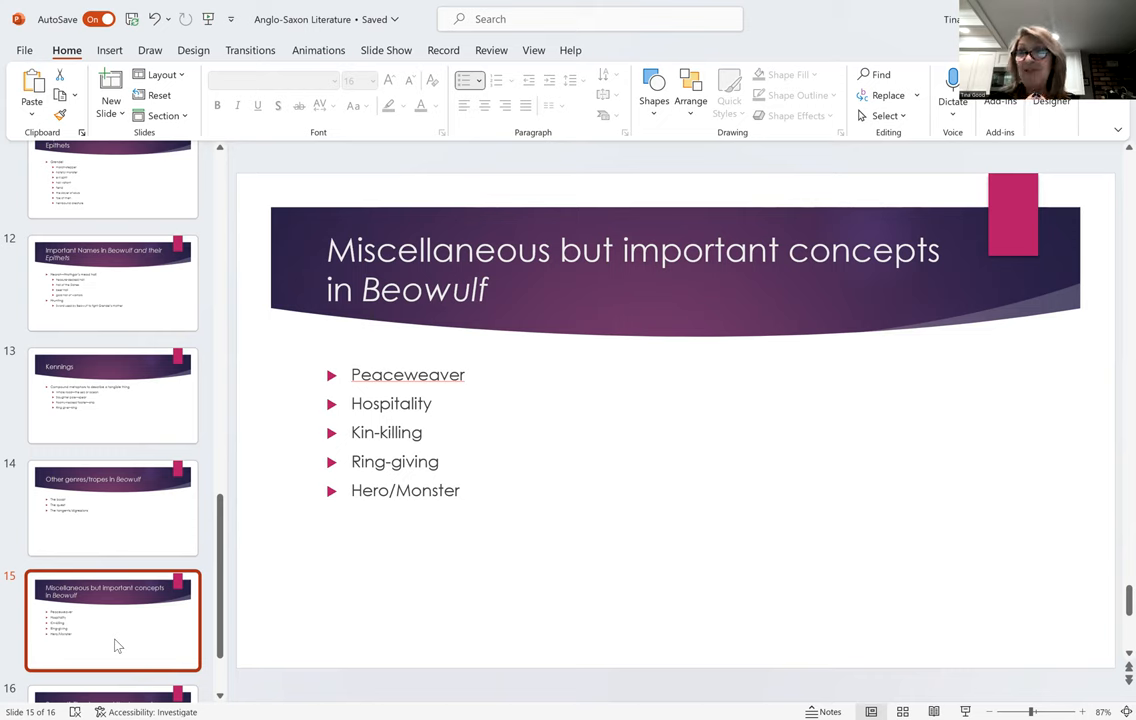
pyautogui.moveTo(226, 700)
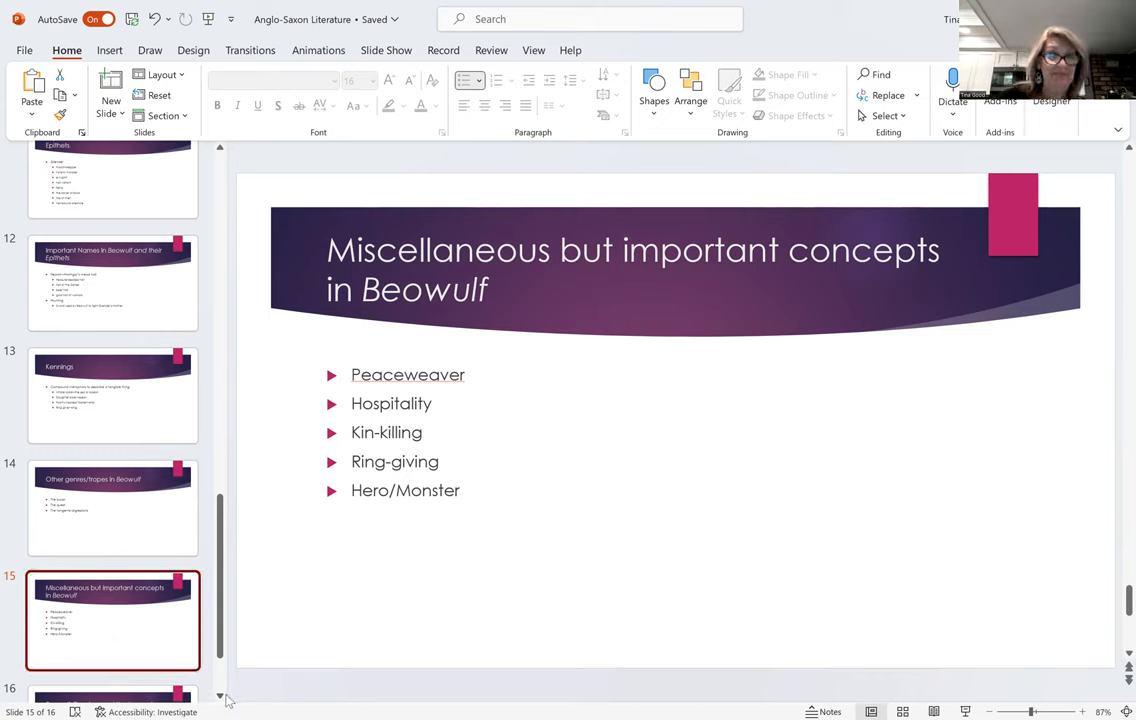
pyautogui.scroll(-3)
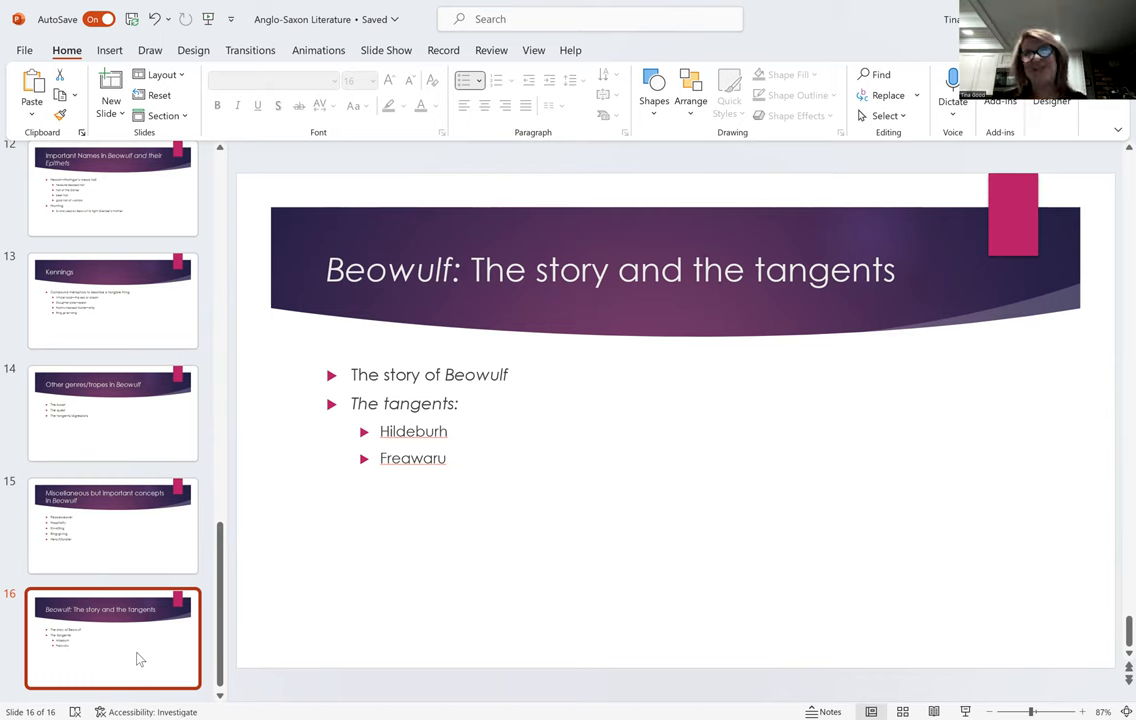
pyautogui.moveTo(88, 366)
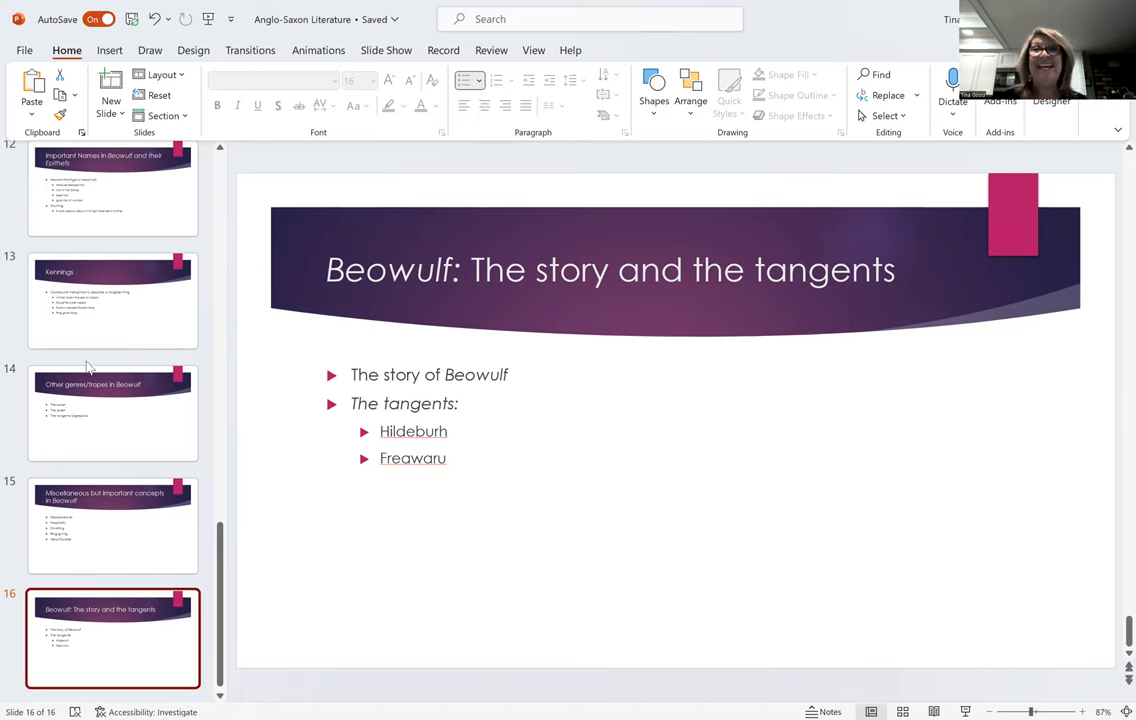